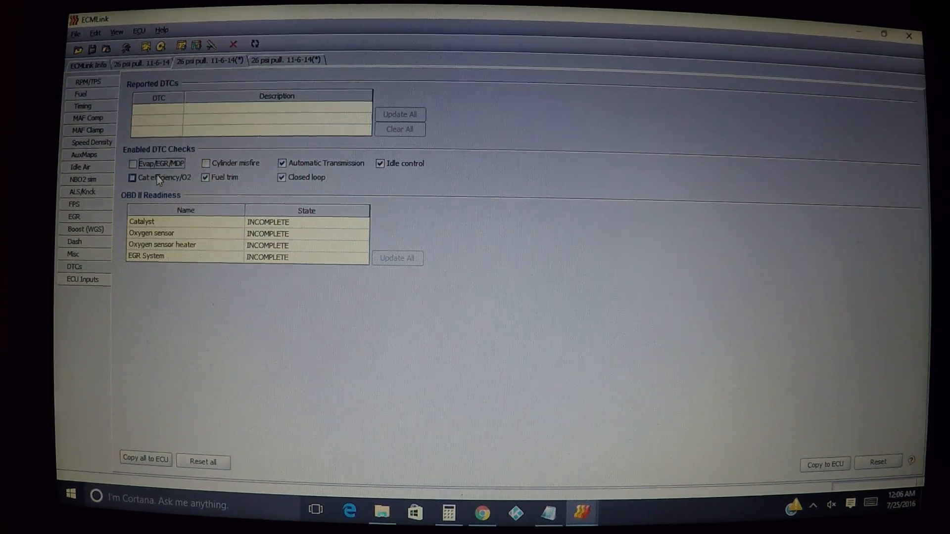
pyautogui.moveTo(133, 177)
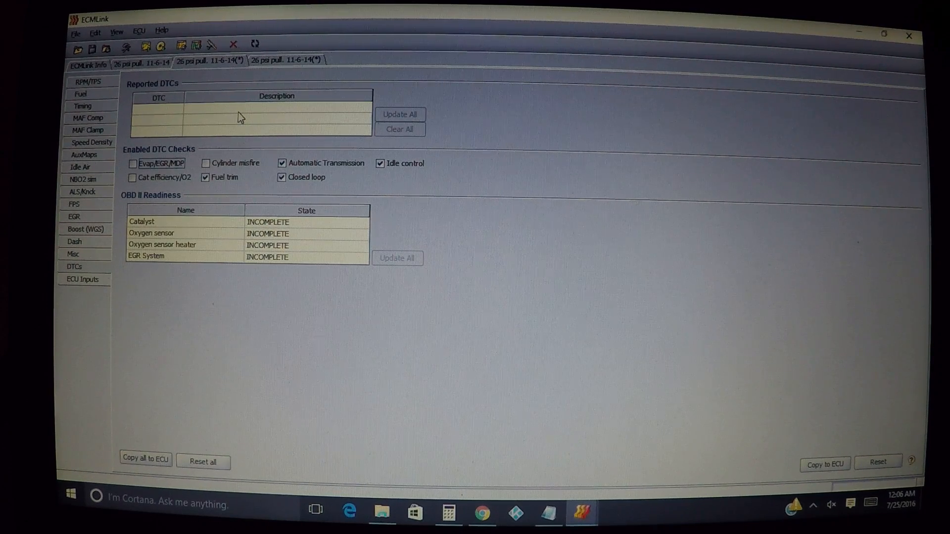
pyautogui.moveTo(133, 177)
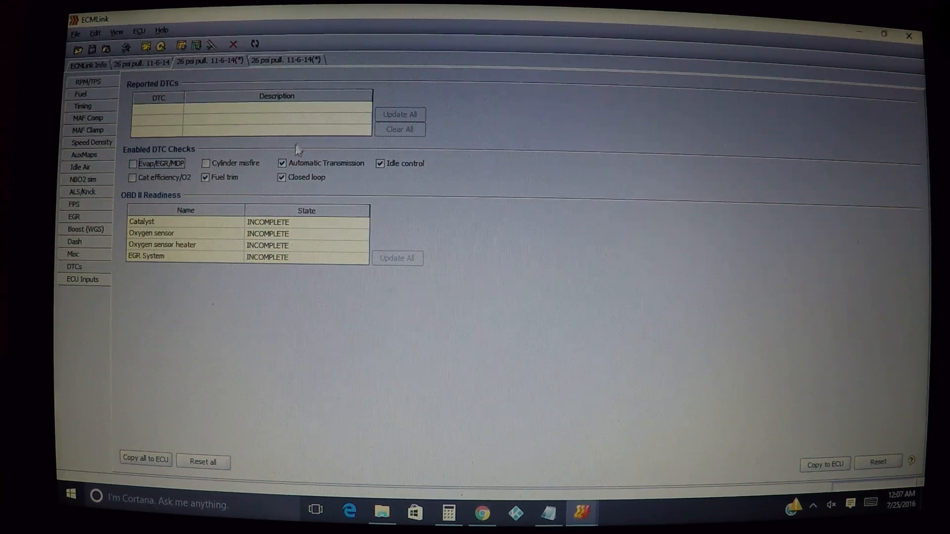
pyautogui.moveTo(281, 163)
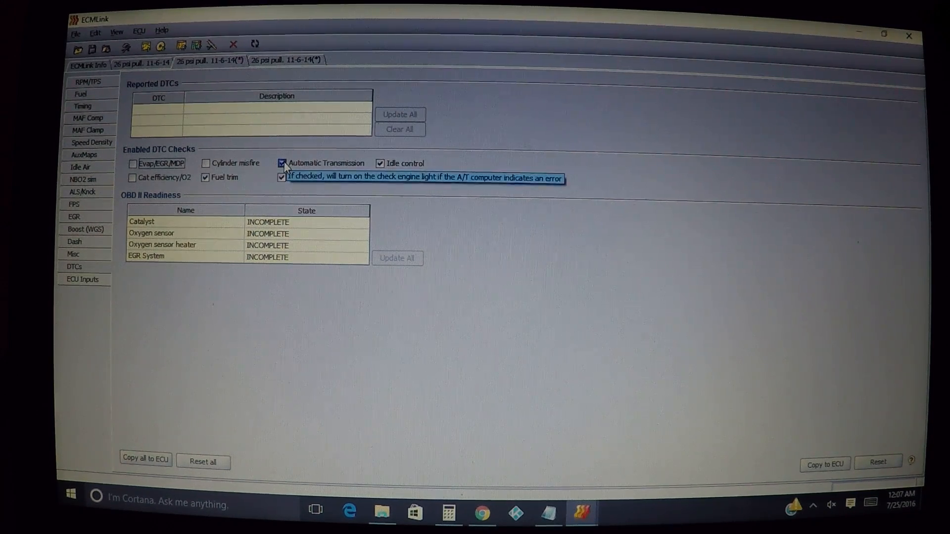
# Uncheck Automatic Transmission under Enabled DTC Checks, keeping fuel trim, closed loop and idle control enabled.
pyautogui.click(281, 162)
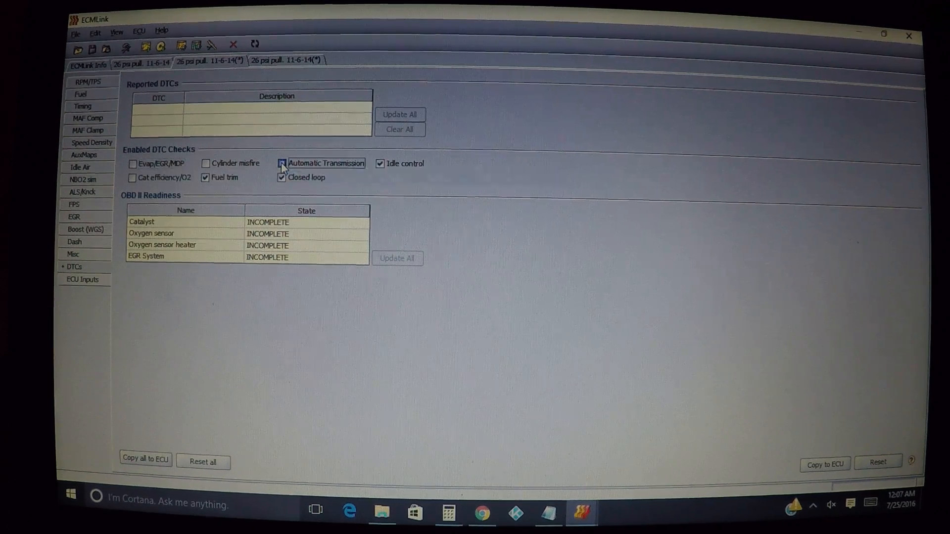
pyautogui.click(281, 163)
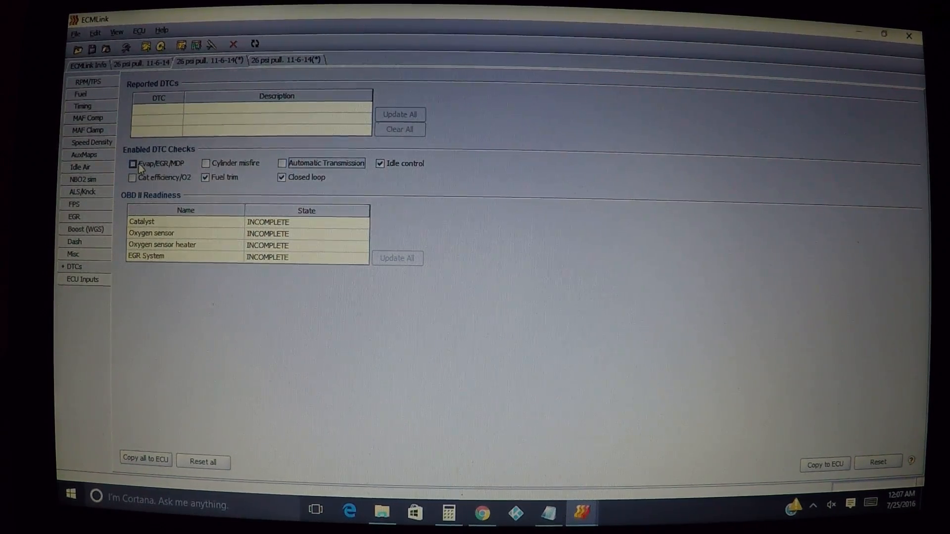
pyautogui.moveTo(133, 163)
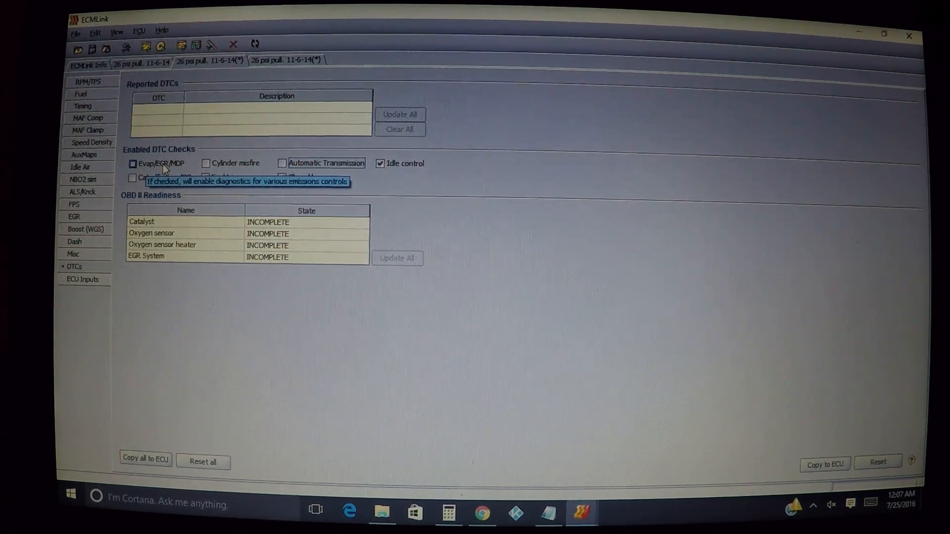
pyautogui.moveTo(181, 171)
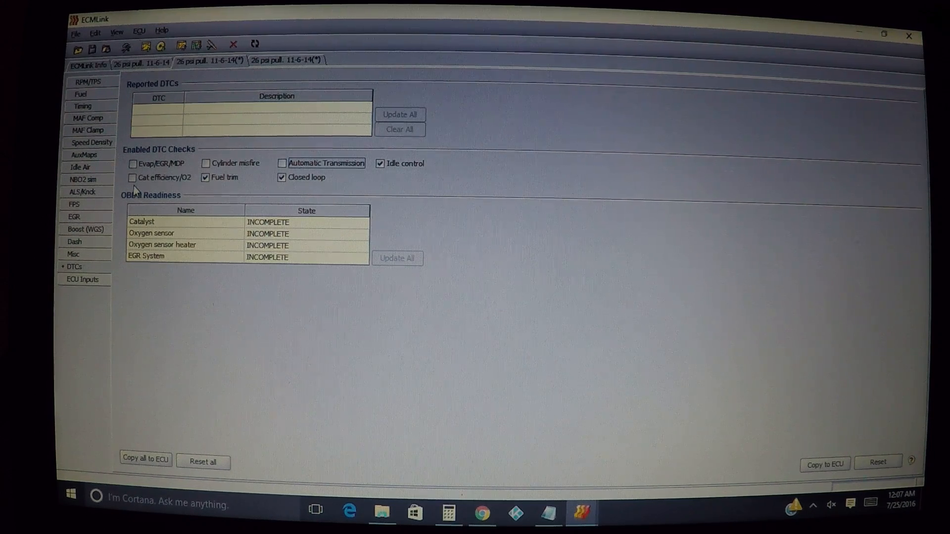
pyautogui.moveTo(132, 178)
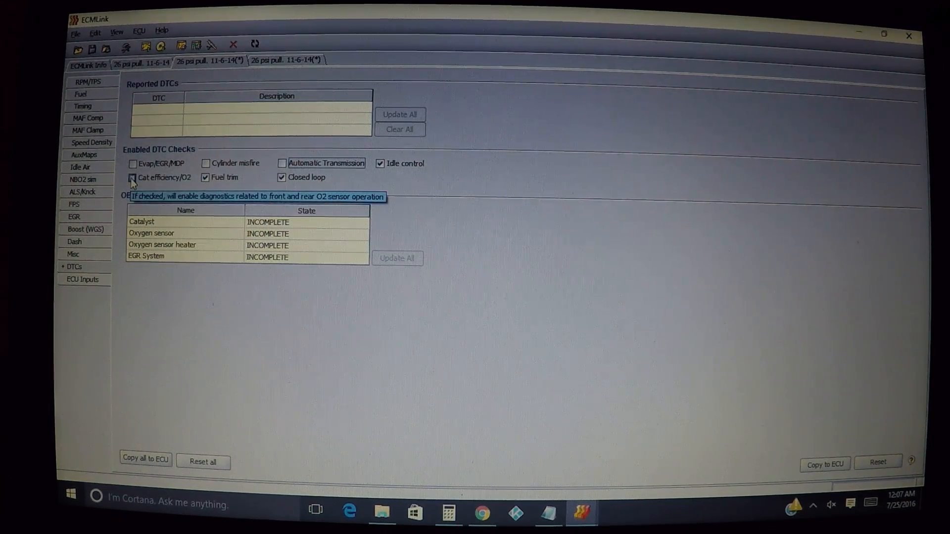
pyautogui.click(132, 177)
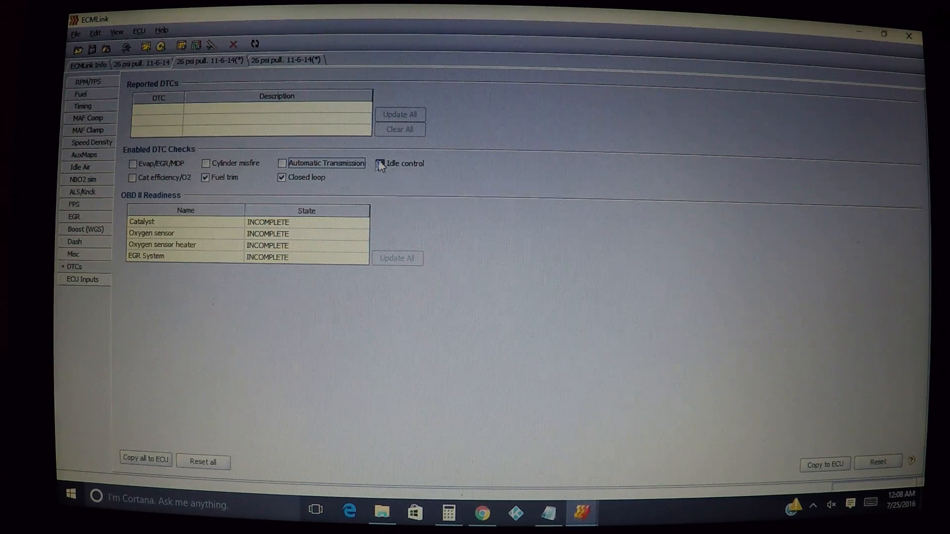
pyautogui.click(380, 164)
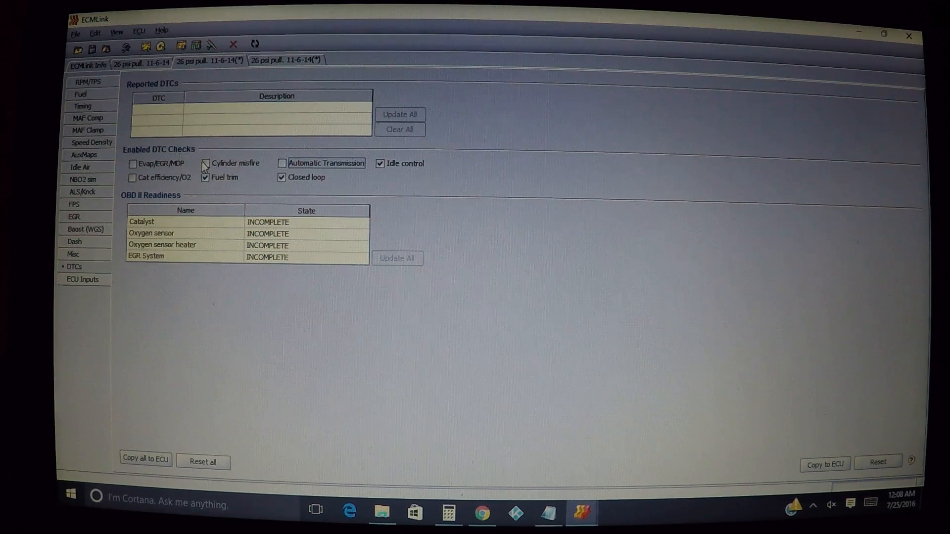
pyautogui.moveTo(206, 163)
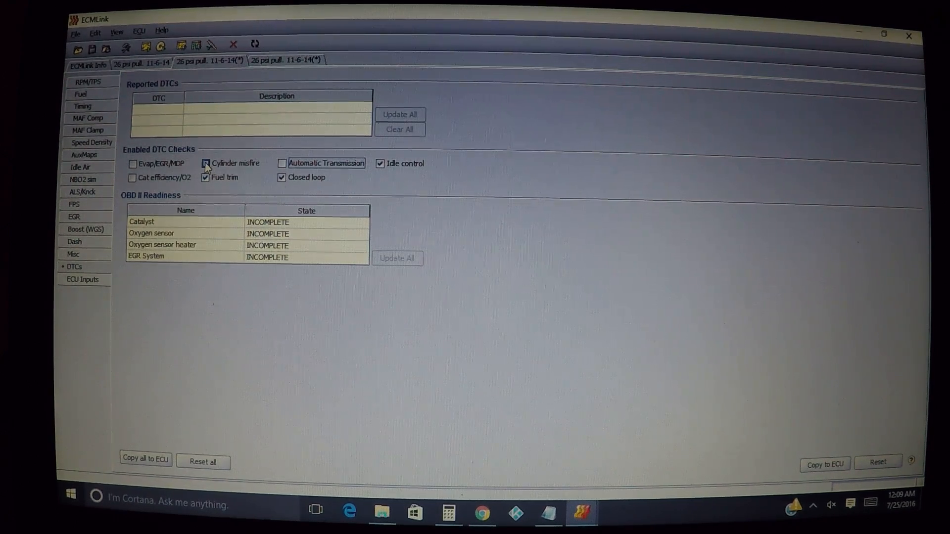
pyautogui.moveTo(206, 164)
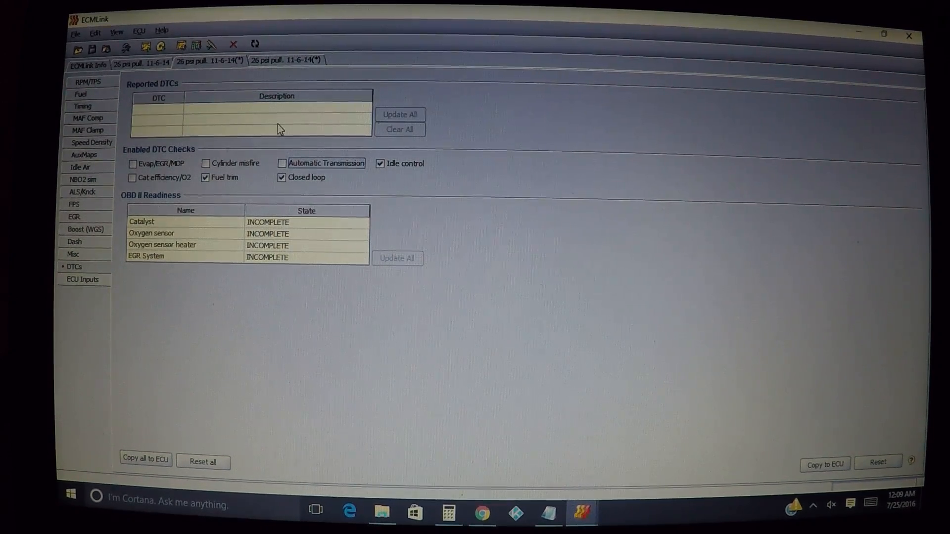
pyautogui.moveTo(207, 120)
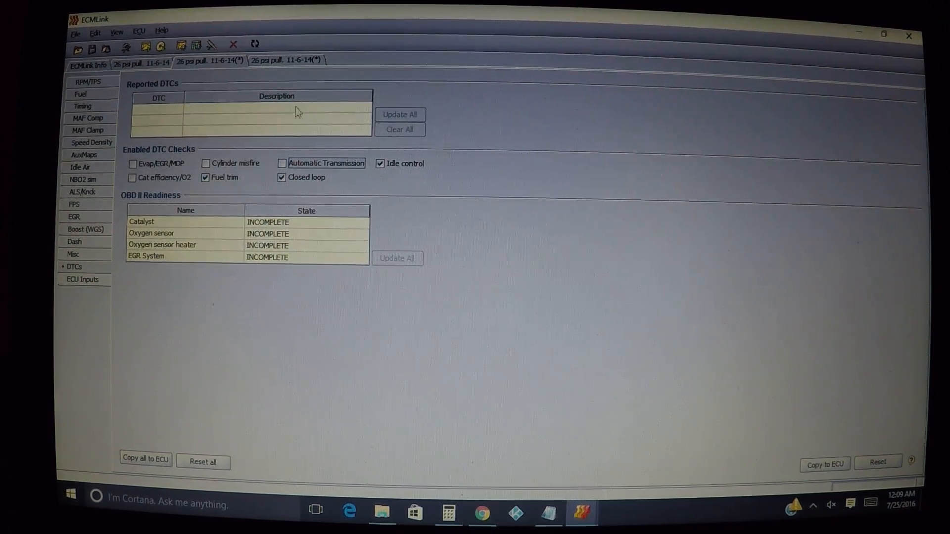
pyautogui.moveTo(415, 118)
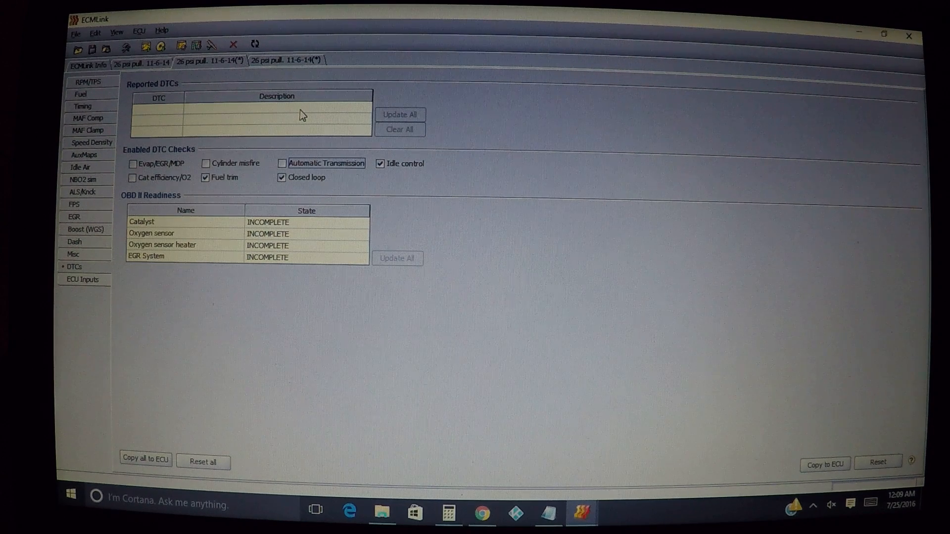
pyautogui.moveTo(293, 138)
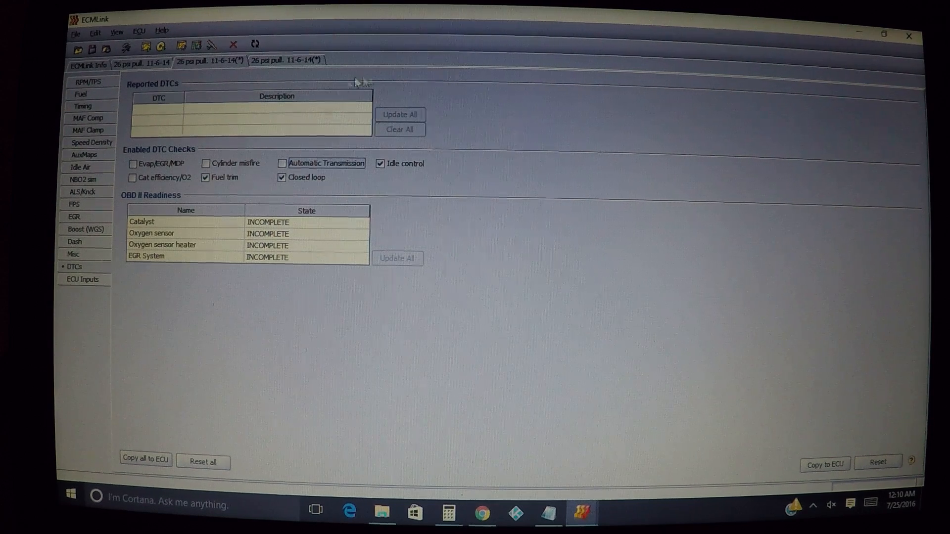
pyautogui.moveTo(462, 150)
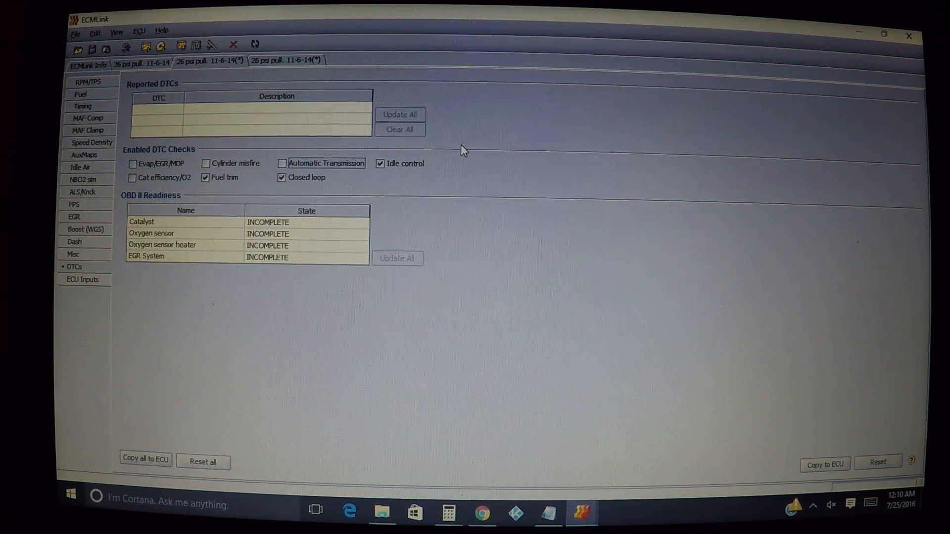
pyautogui.moveTo(399, 115)
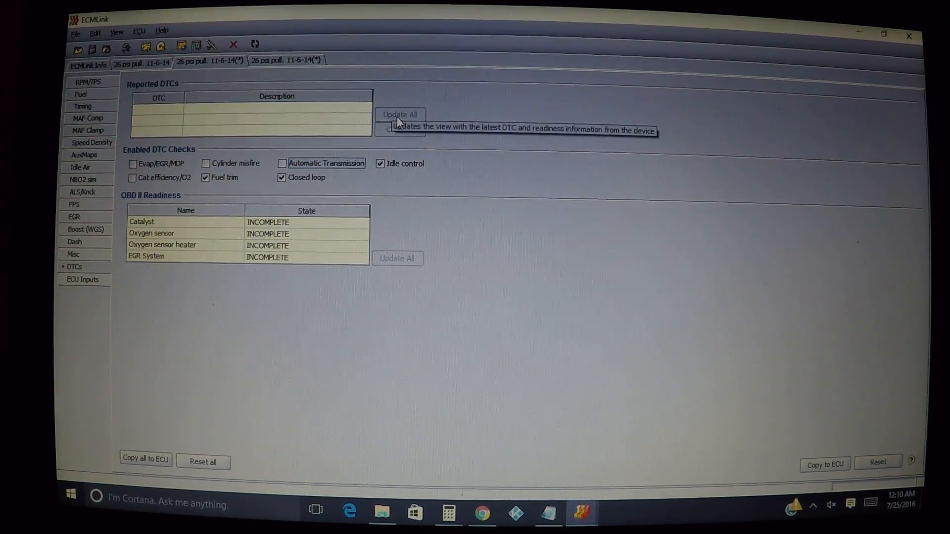
pyautogui.moveTo(298, 130)
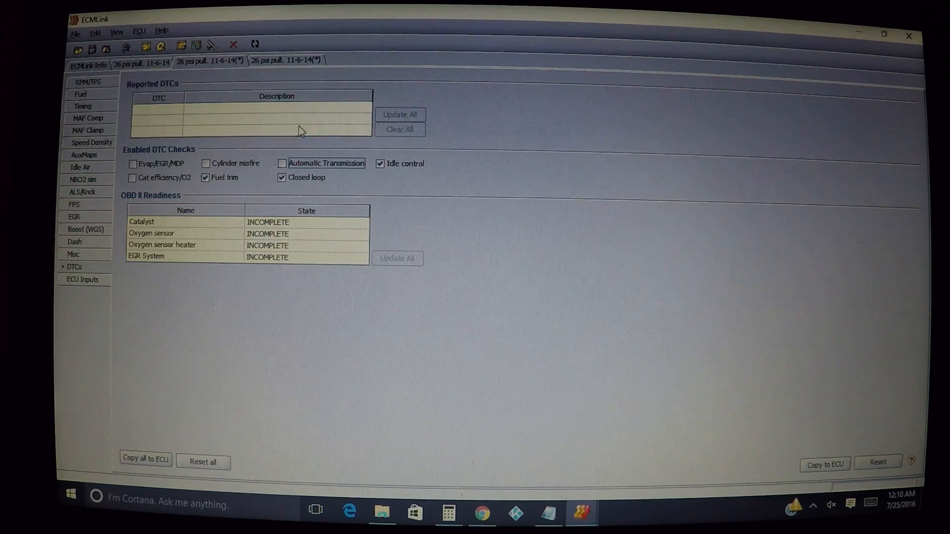
pyautogui.moveTo(400, 129)
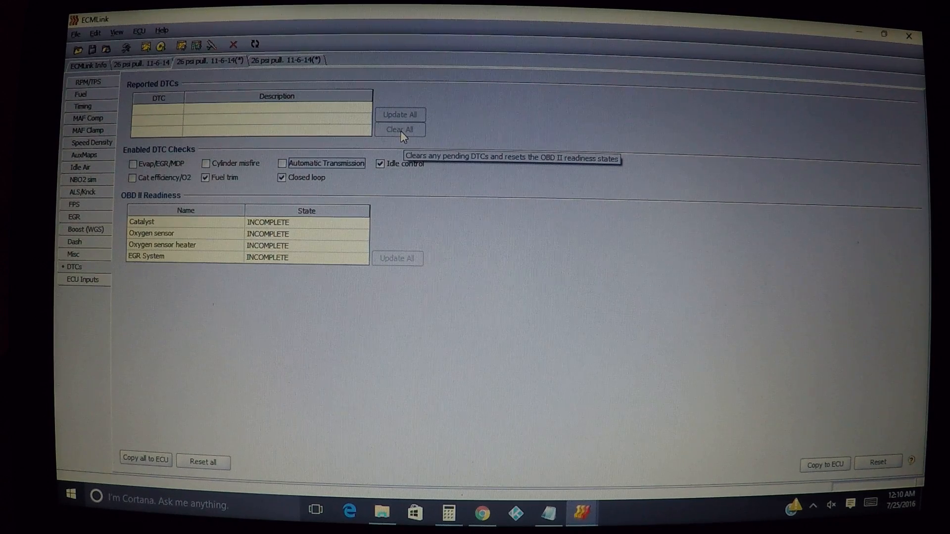
pyautogui.moveTo(400, 137)
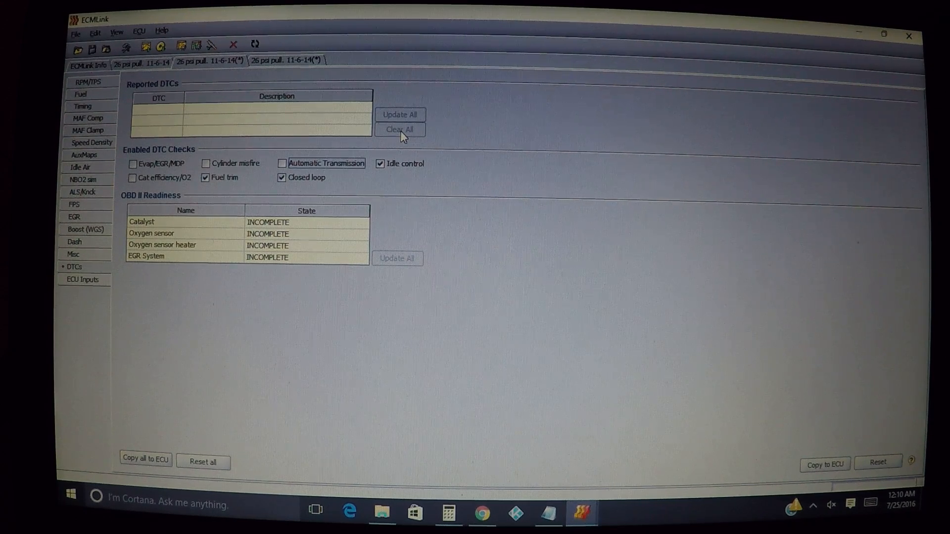
pyautogui.moveTo(314, 120)
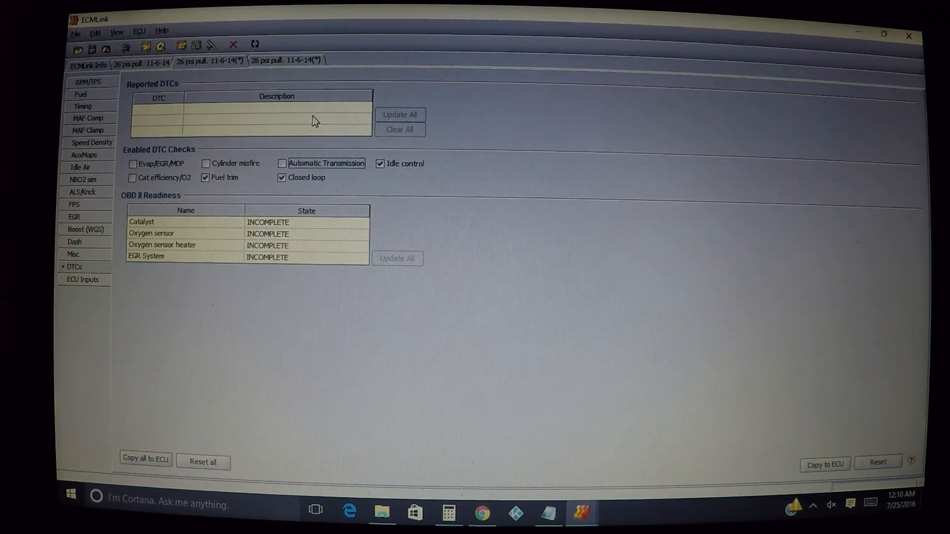
pyautogui.moveTo(285, 124)
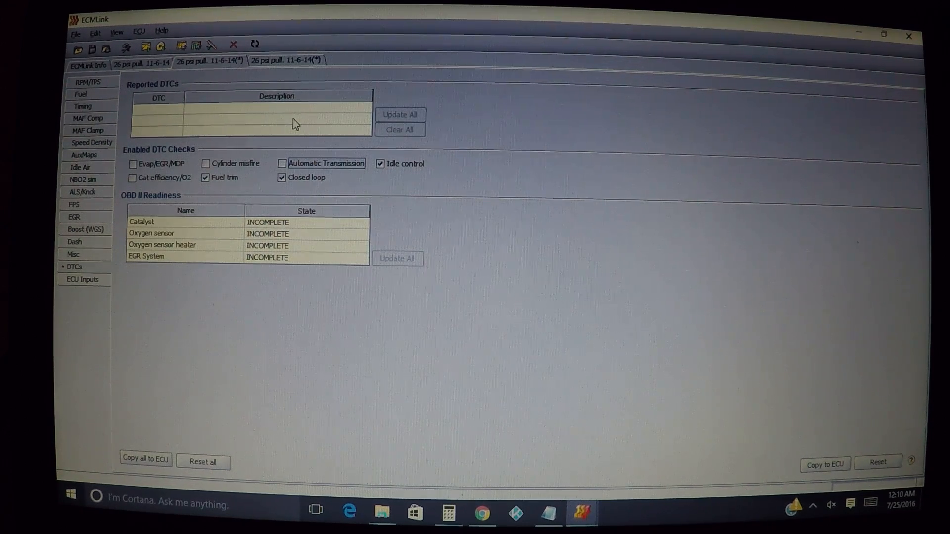
pyautogui.moveTo(258, 238)
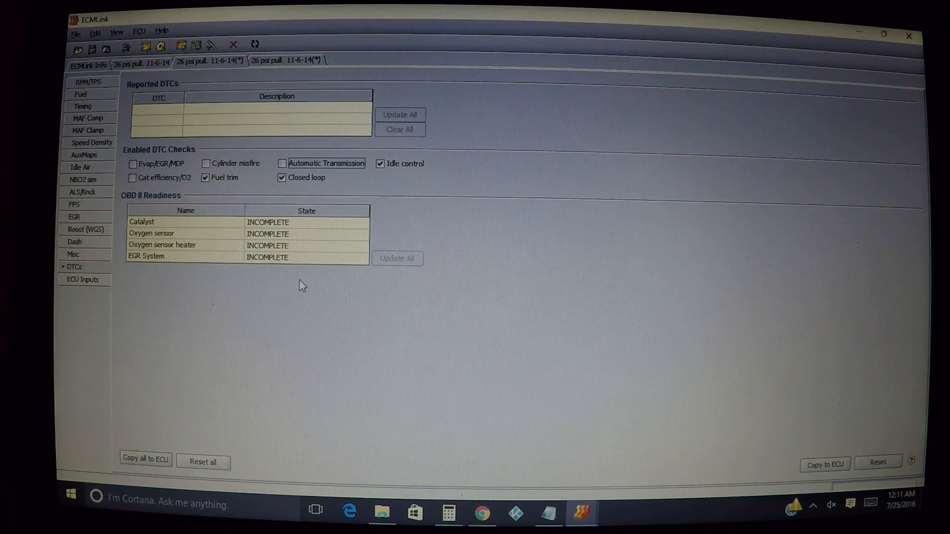
pyautogui.moveTo(291, 255)
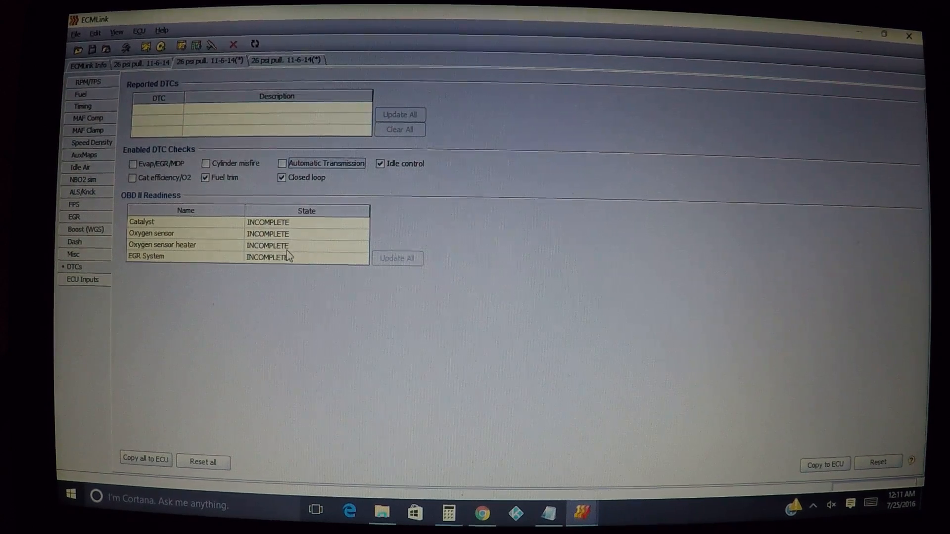